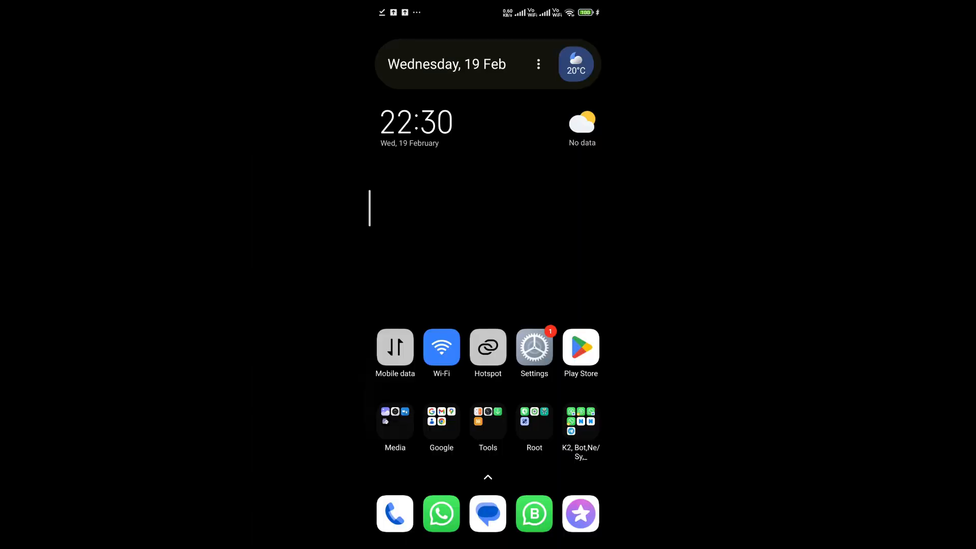
- Rename Magisk-v27.0 in MiXplorer's Recent list to Magisk-v27.0.zip via its Extension
{"action": "left_click", "coordinate": [394, 423]}
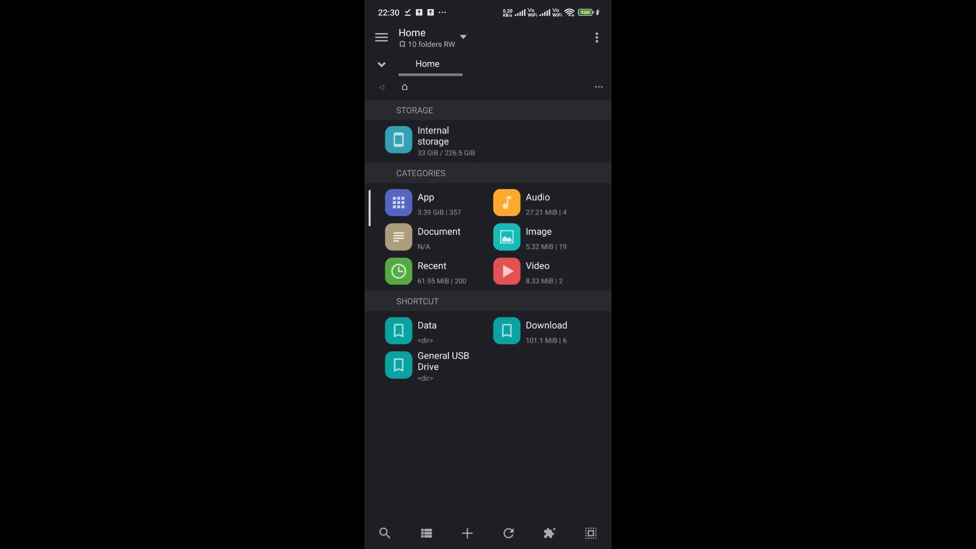
{"action": "left_click", "coordinate": [546, 325]}
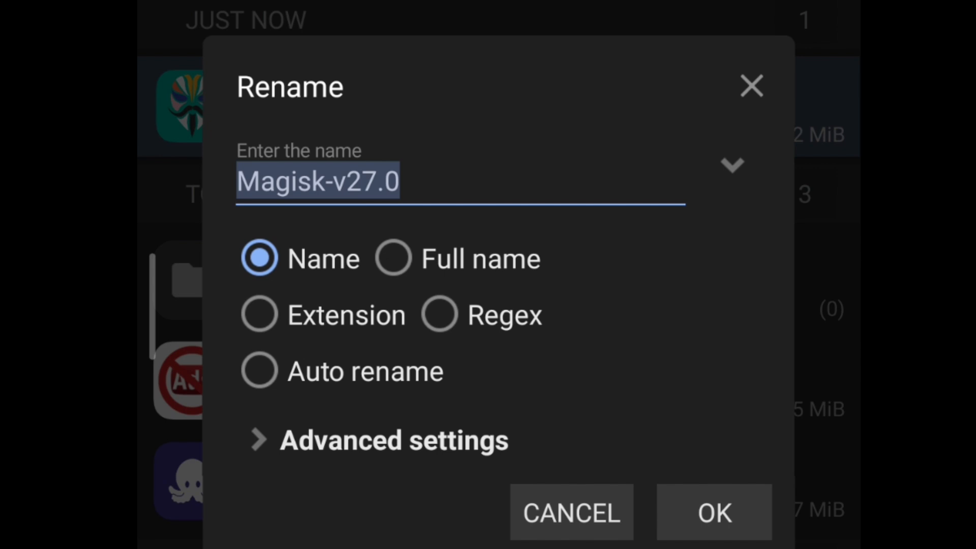
{"action": "left_click", "coordinate": [258, 314]}
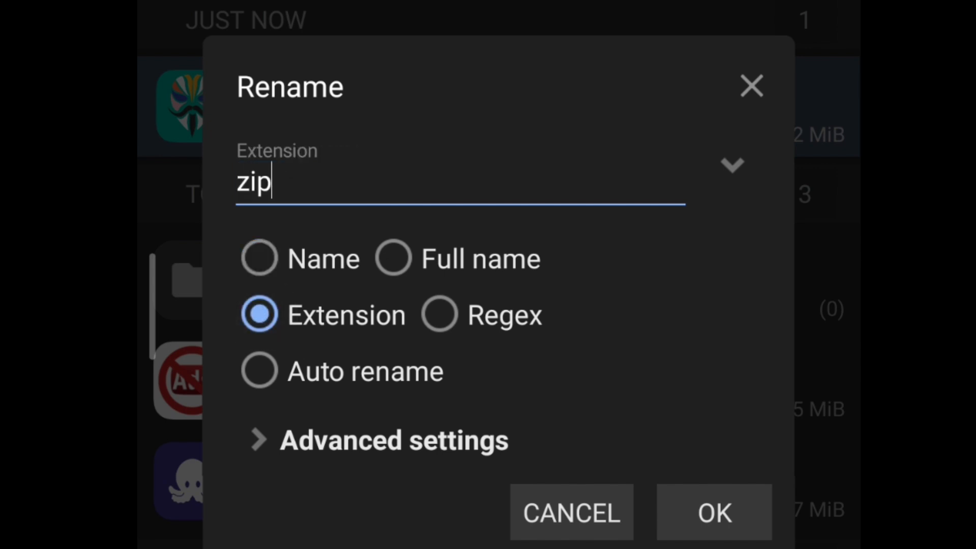
{"action": "left_click", "coordinate": [713, 512]}
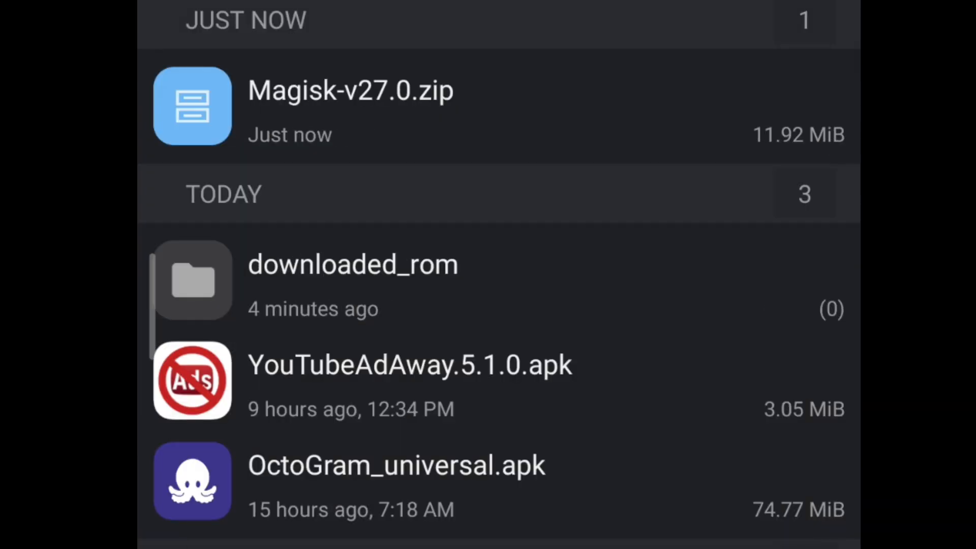
{"action": "left_click", "coordinate": [350, 106]}
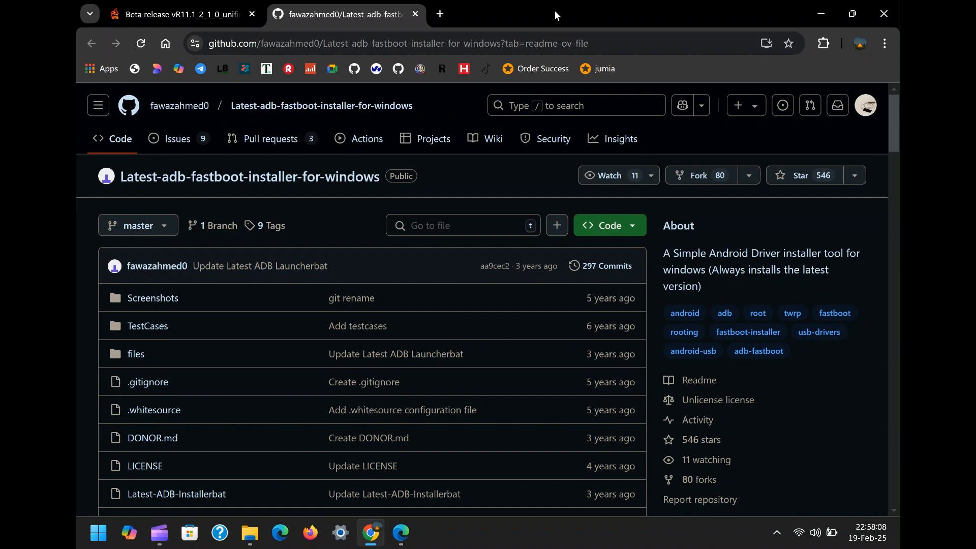
{"action": "mouse_move", "coordinate": [445, 111]}
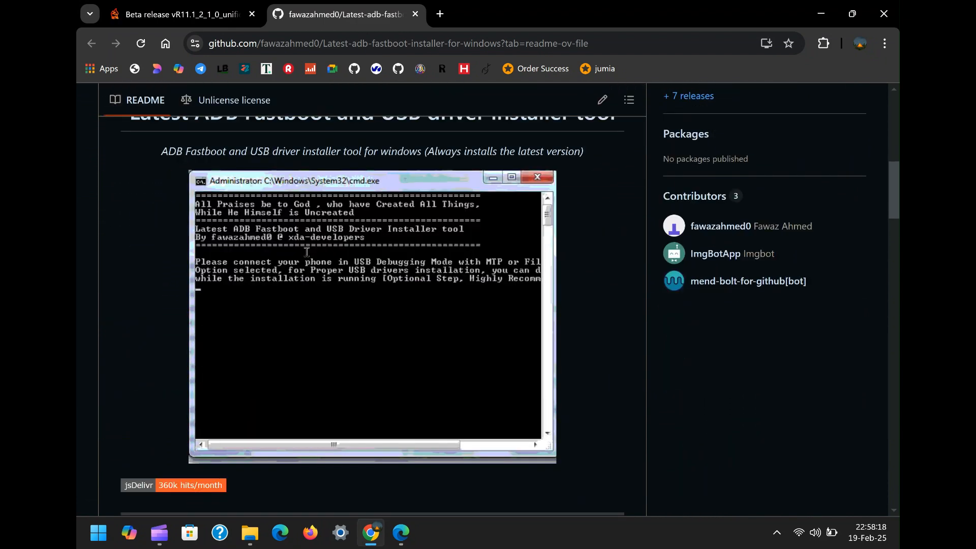
- Download Latest-ADB-Installer.bat from the readme's 'Click Here' link, then move to OrangeFox's page
{"action": "scroll", "scroll_direction": "down", "scroll_amount": 3}
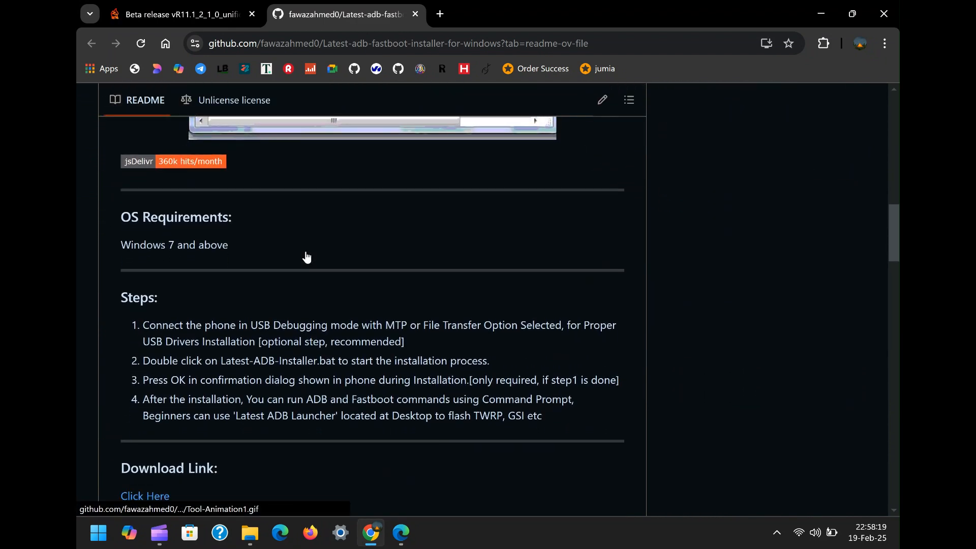
{"action": "scroll", "scroll_direction": "down", "scroll_amount": 3}
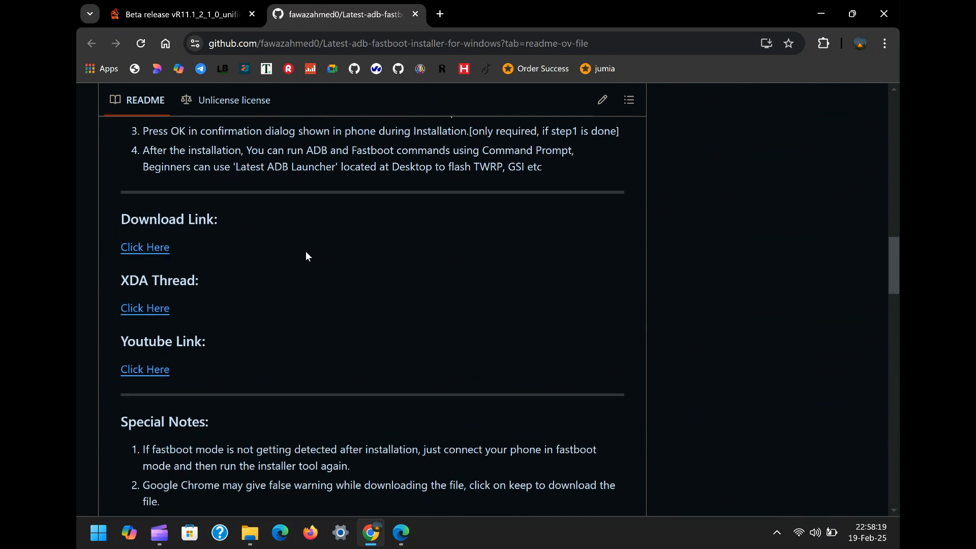
{"action": "mouse_move", "coordinate": [145, 247]}
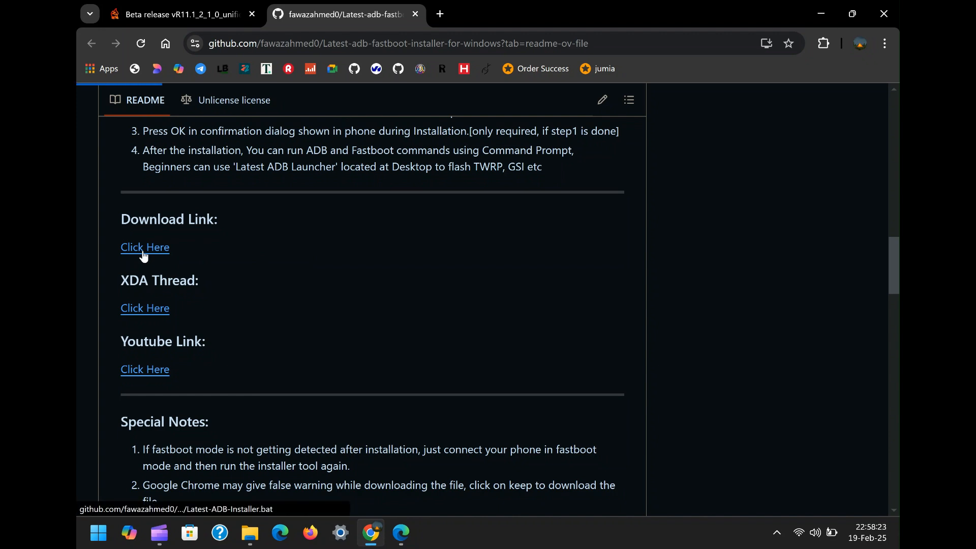
{"action": "left_click", "coordinate": [145, 247]}
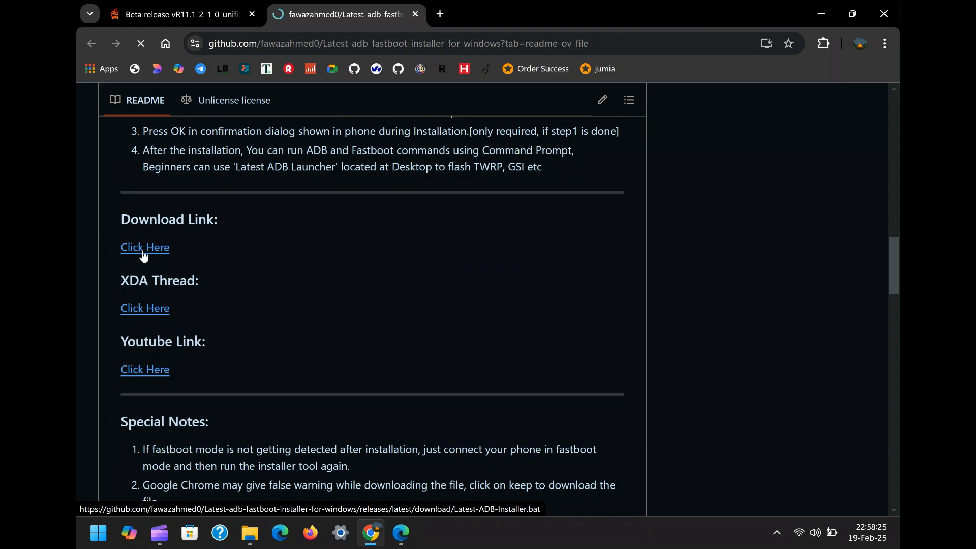
{"action": "left_click", "coordinate": [145, 247]}
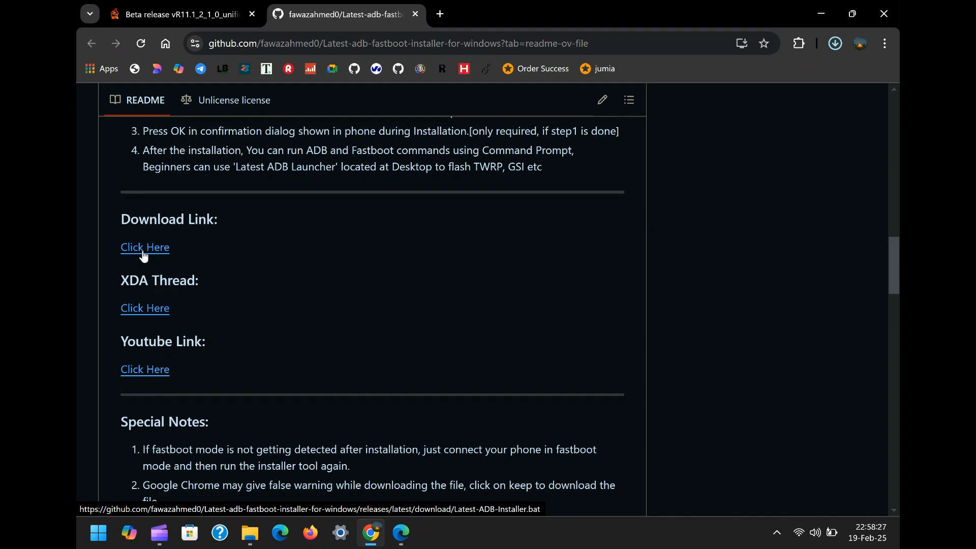
{"action": "mouse_move", "coordinate": [184, 145]}
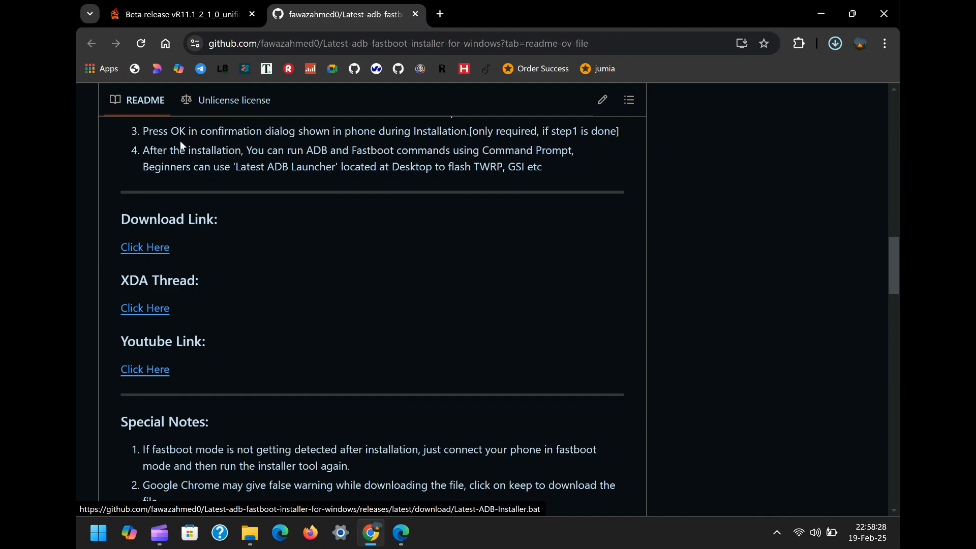
{"action": "left_click", "coordinate": [181, 14]}
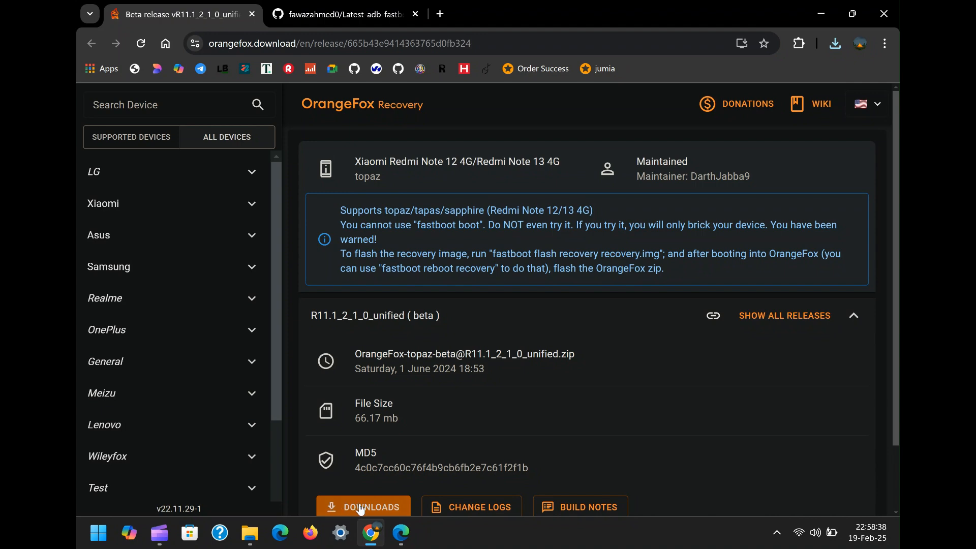
{"action": "left_click", "coordinate": [250, 532]}
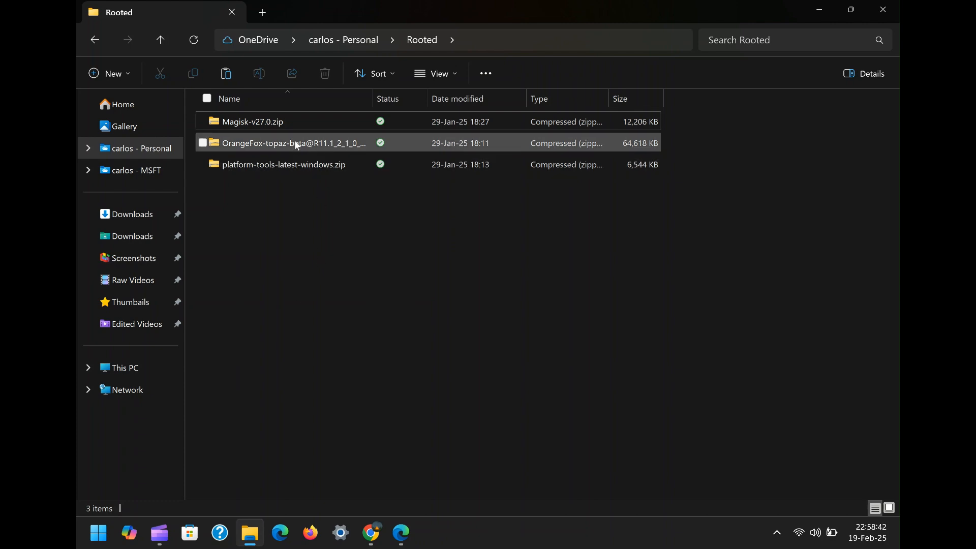
- Inspect platform-tools-latest-windows.zip, then locate recovery.img inside the OrangeFox zip in Rooted
{"action": "left_click", "coordinate": [295, 143]}
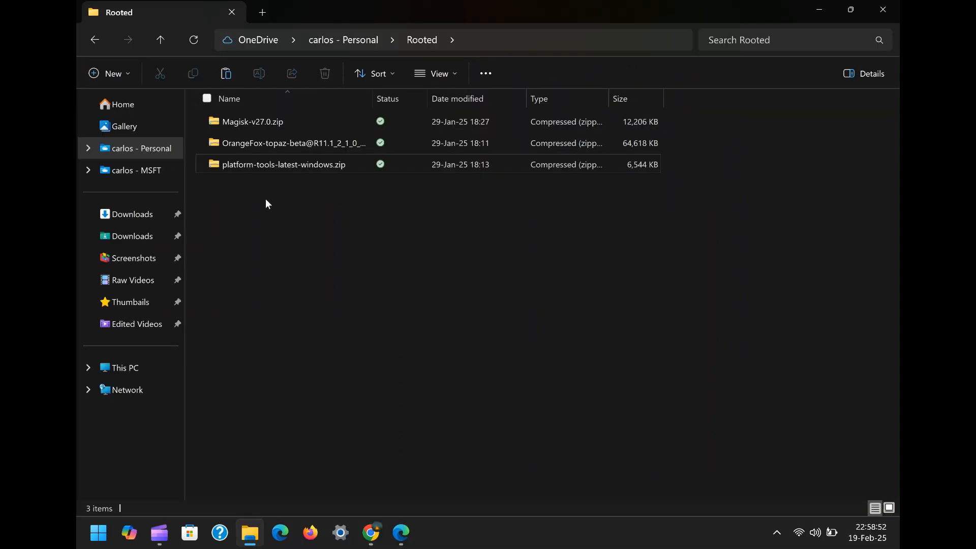
{"action": "double_click", "coordinate": [283, 165]}
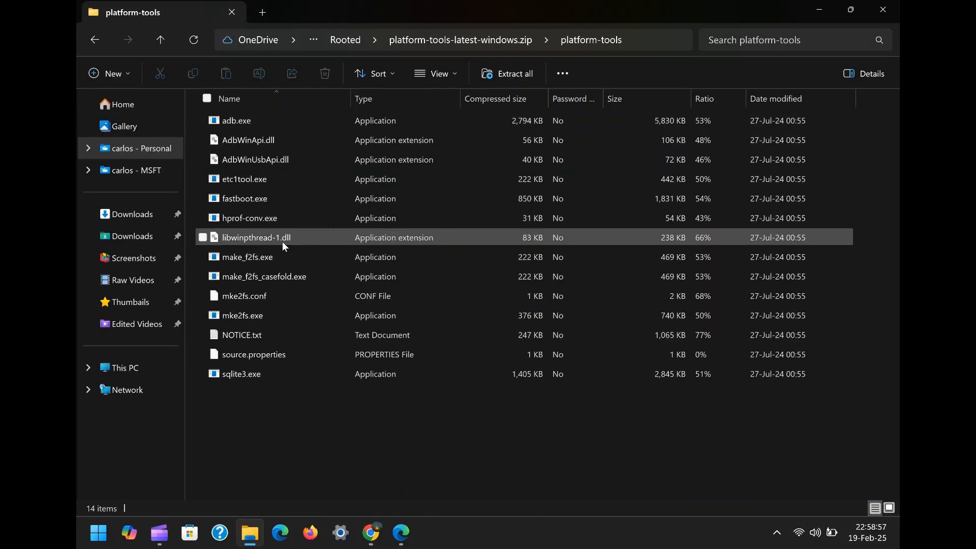
{"action": "left_click", "coordinate": [94, 40]}
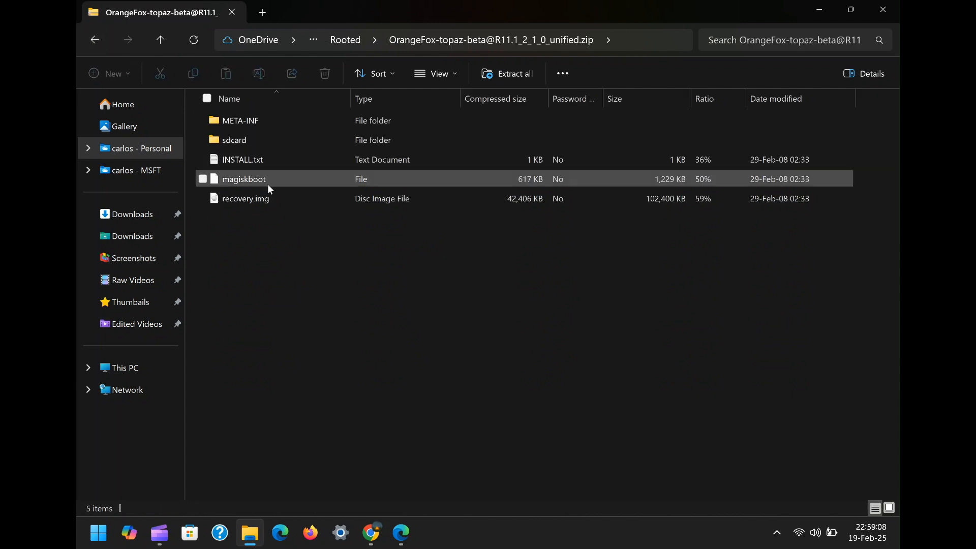
{"action": "left_click", "coordinate": [245, 198]}
{"action": "type", "text": "cm"}
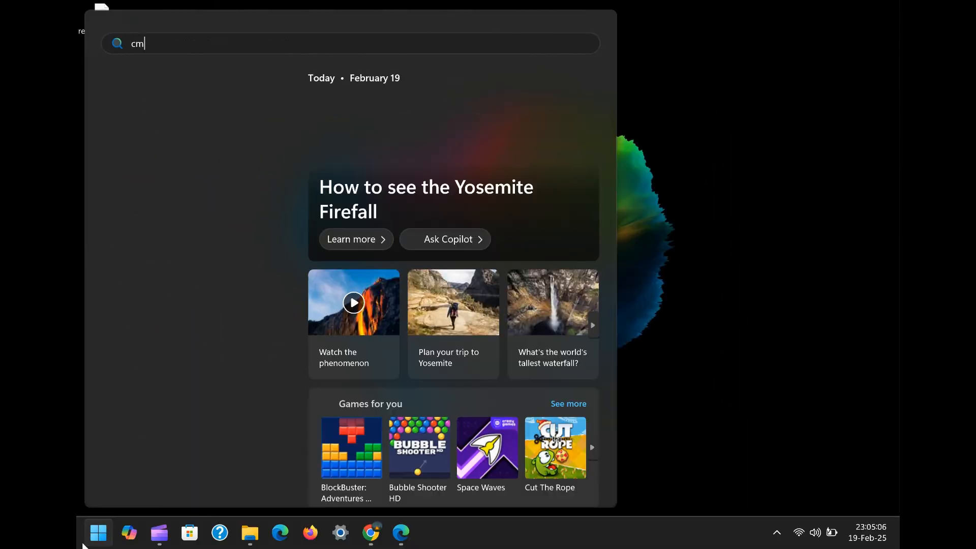
- Search for cmd in Start to launch Command Prompt as administrator
{"action": "type", "text": "d"}
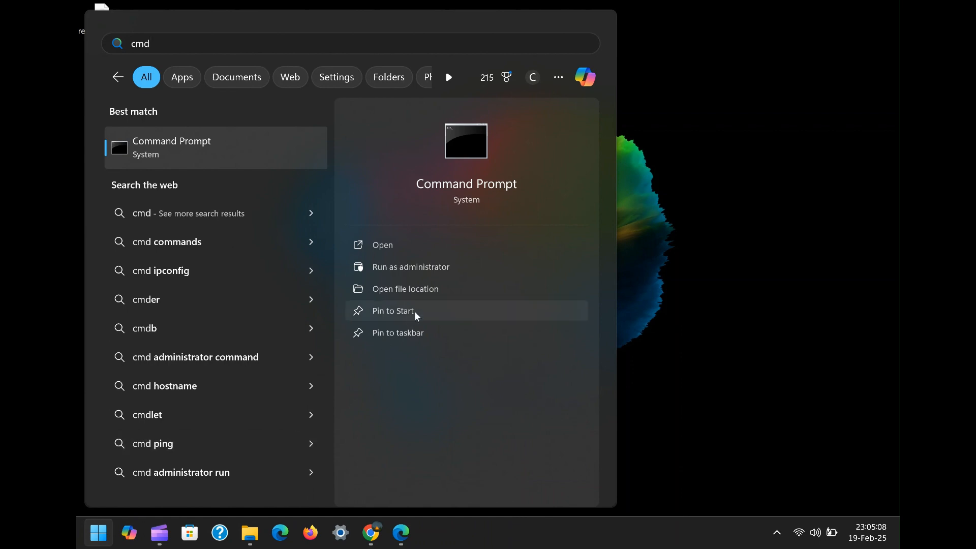
{"action": "mouse_move", "coordinate": [409, 266]}
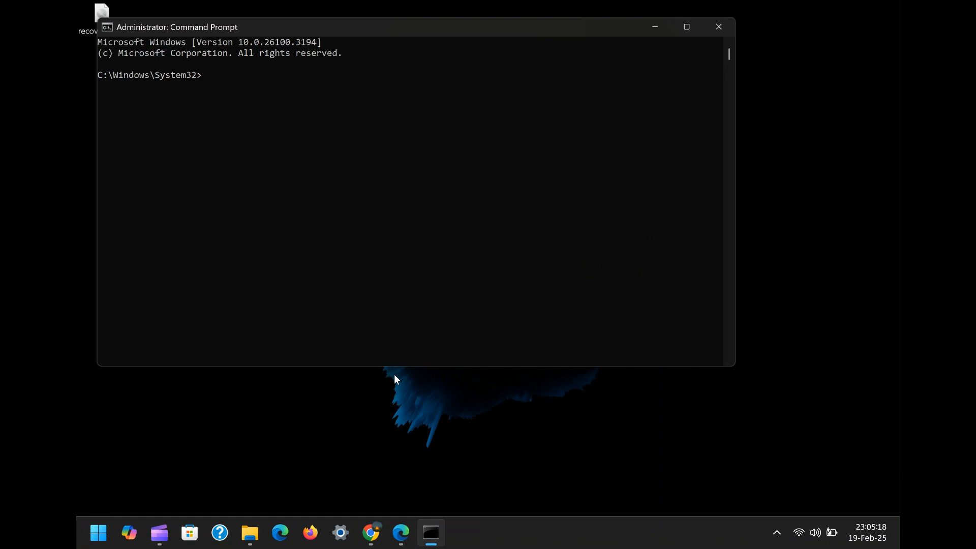
- Run fastboot devices, confirming device feb9ebee is detected in fastboot mode
{"action": "type", "text": "fast"}
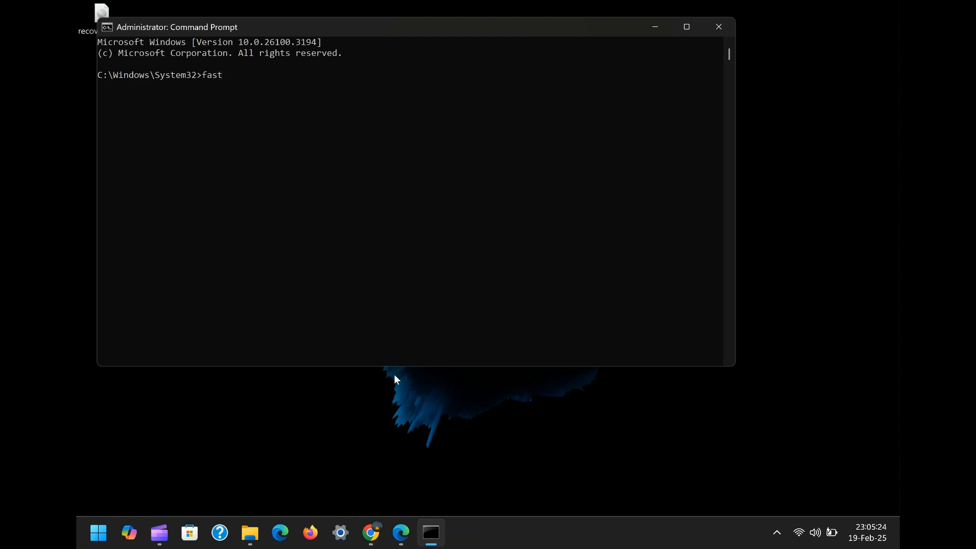
{"action": "type", "text": "boot"}
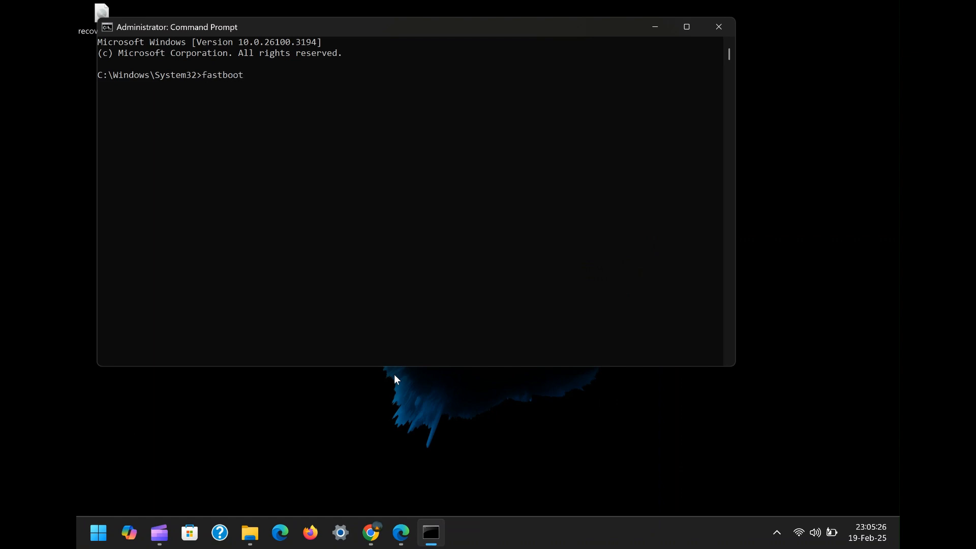
{"action": "type", "text": "devices"}
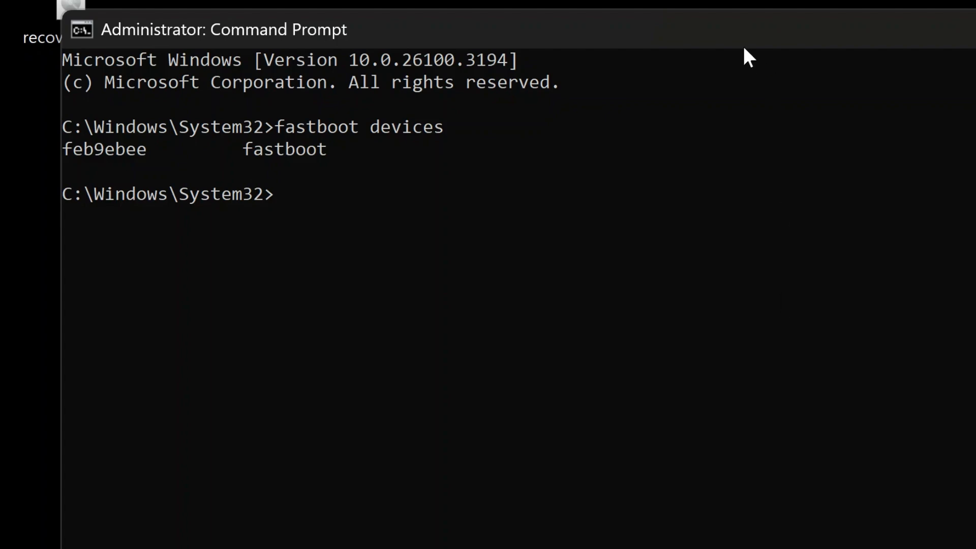
{"action": "mouse_move", "coordinate": [732, 41]}
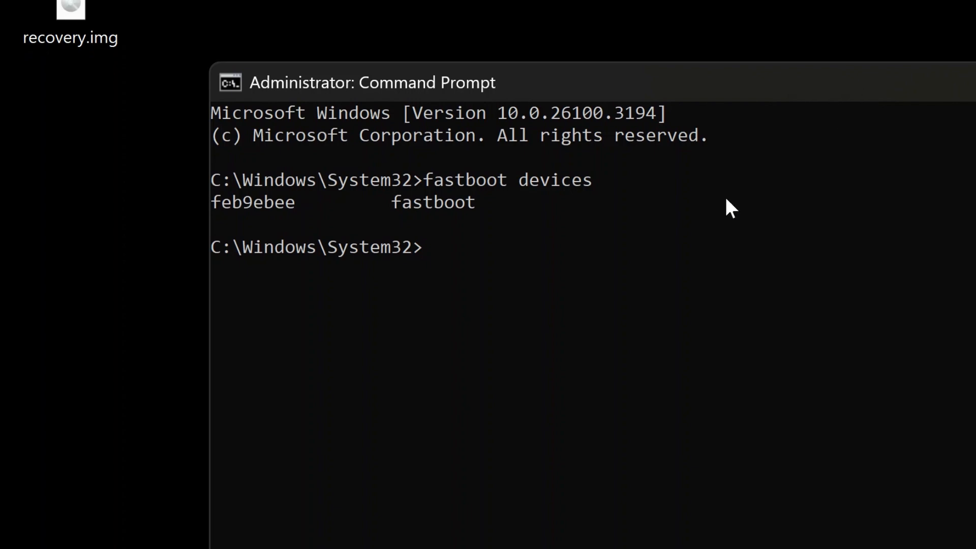
- Enter fastboot flash recovery and bring up recovery.img's menu to copy its path
{"action": "left_click", "coordinate": [425, 247]}
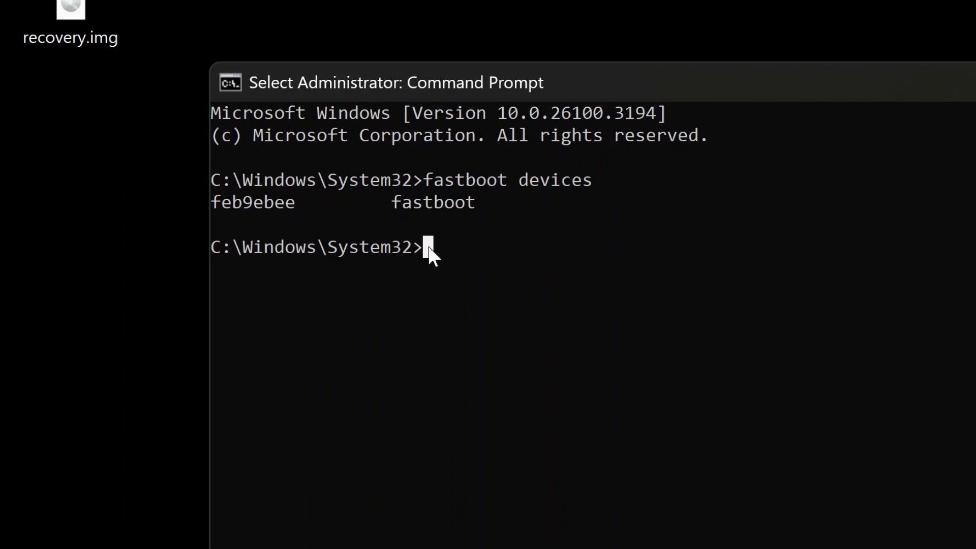
{"action": "type", "text": "fas"}
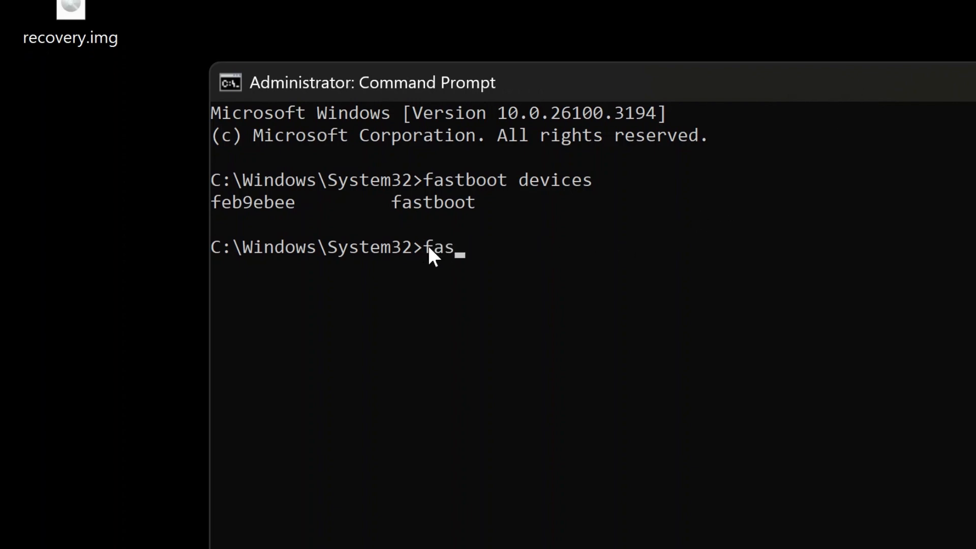
{"action": "type", "text": "tboot"}
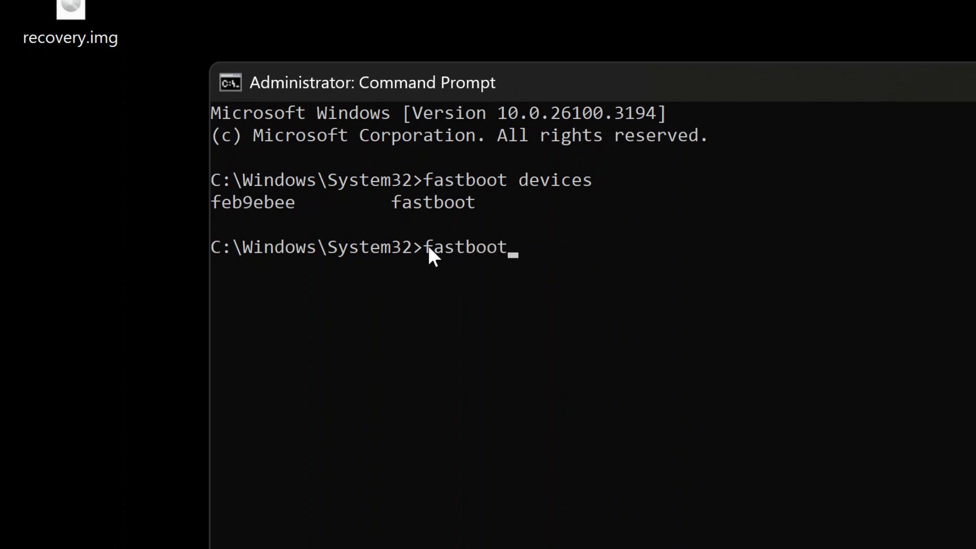
{"action": "type", "text": "flash"}
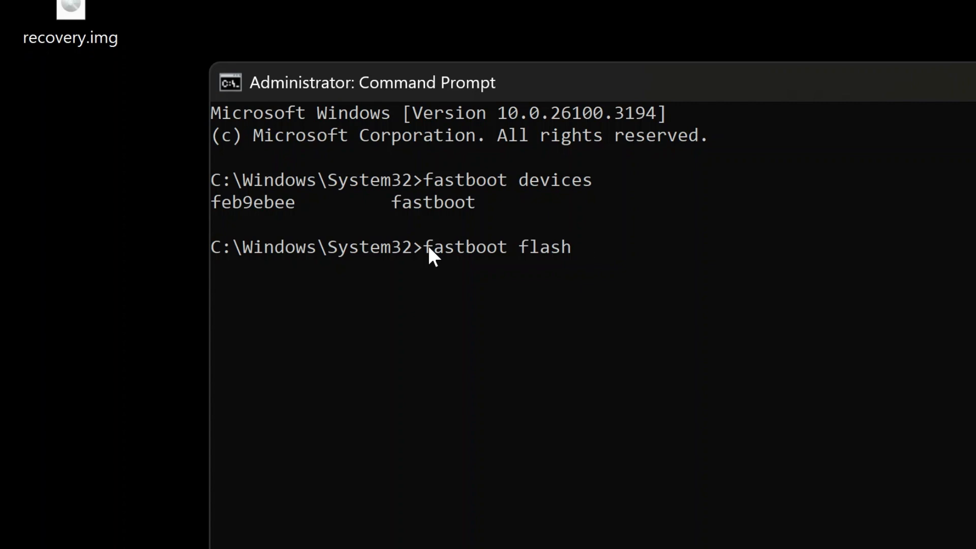
{"action": "type", "text": "recov"}
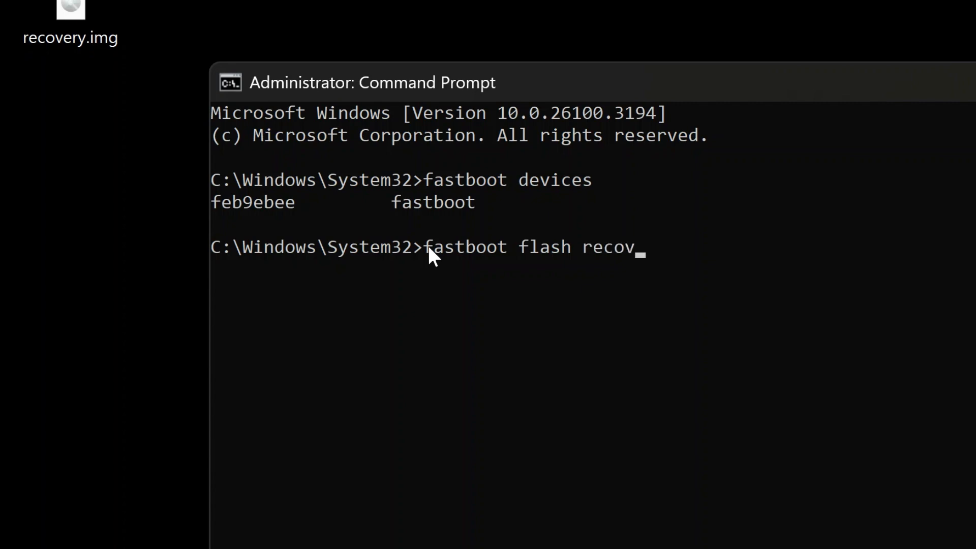
{"action": "type", "text": "ery"}
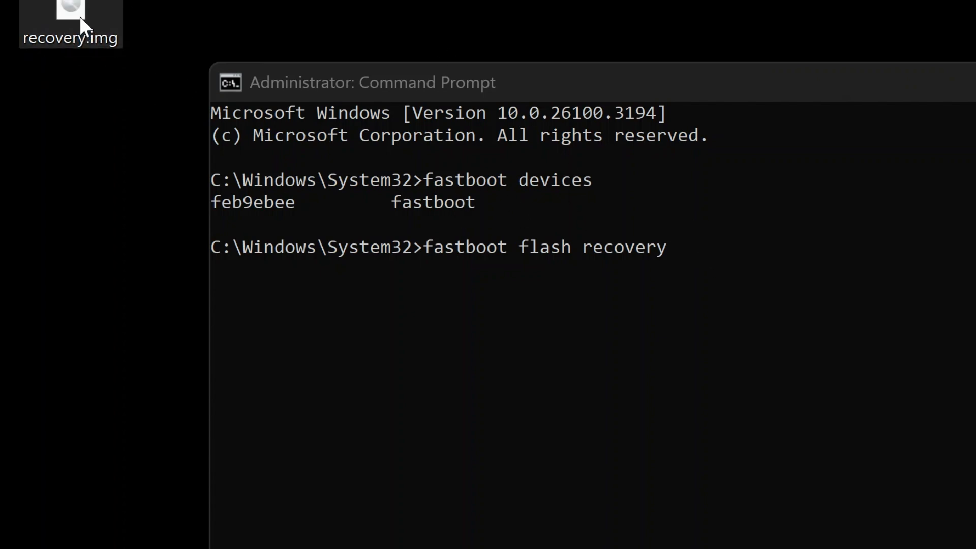
{"action": "right_click", "coordinate": [70, 19]}
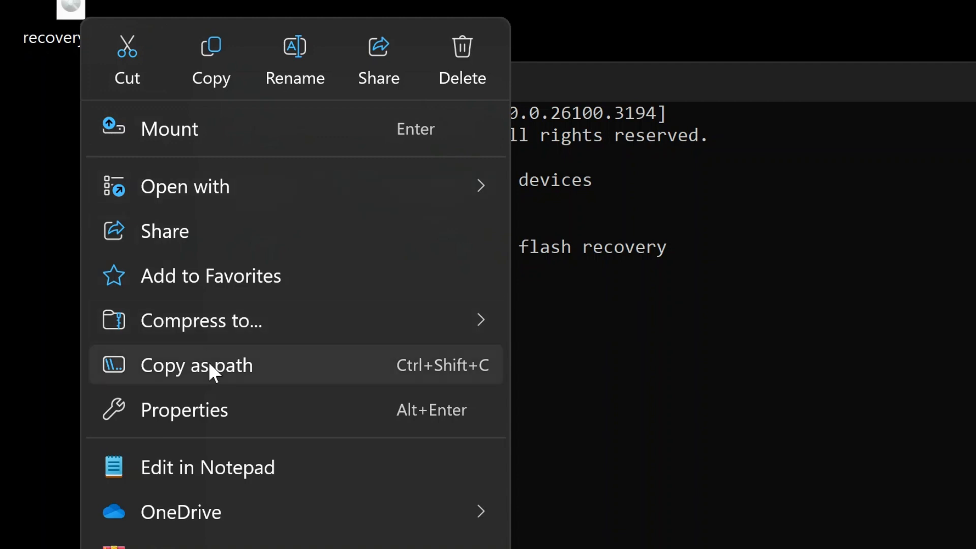